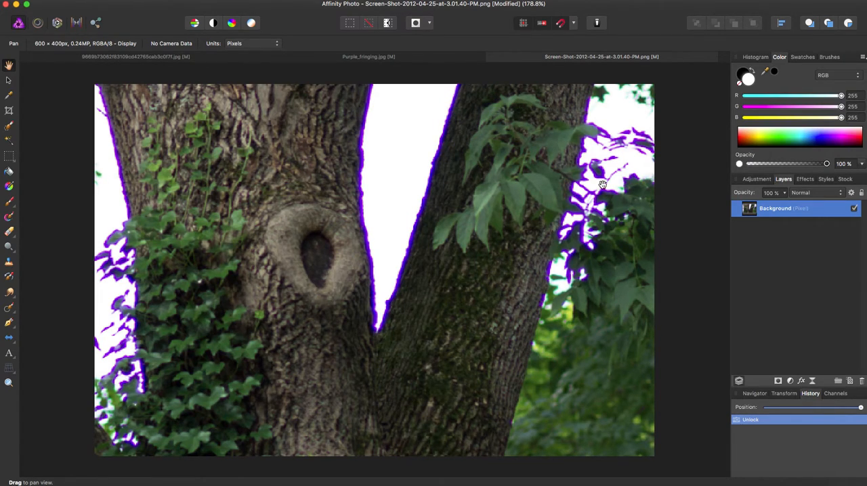
mouse_move(545, 150)
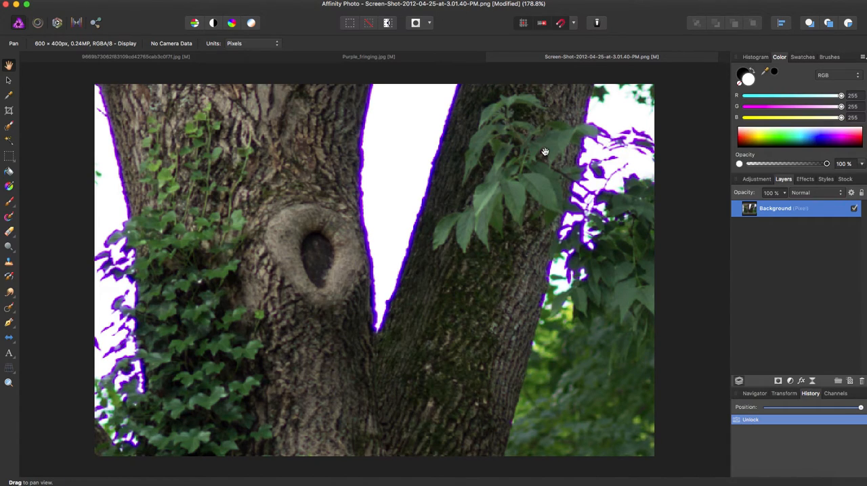
mouse_move(228, 49)
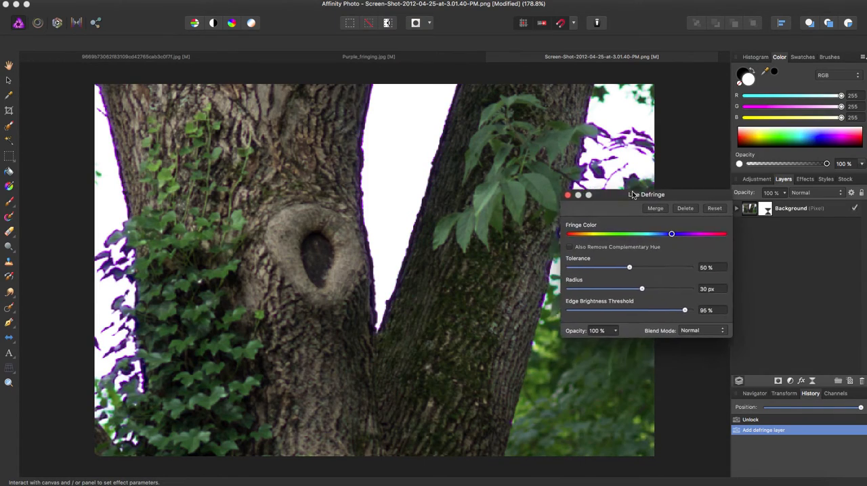
Reposition the Defringe dialog and drop the Edge Brightness Threshold to 0%.
drag(648, 195, 673, 155)
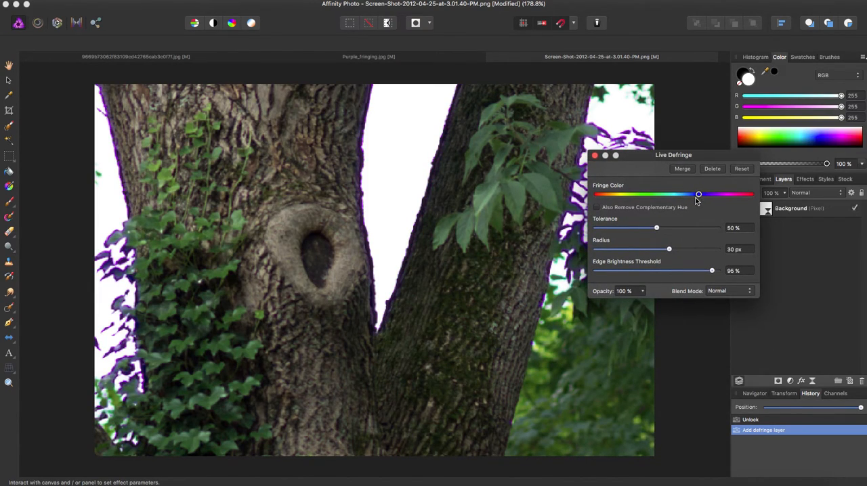
drag(712, 271, 708, 272)
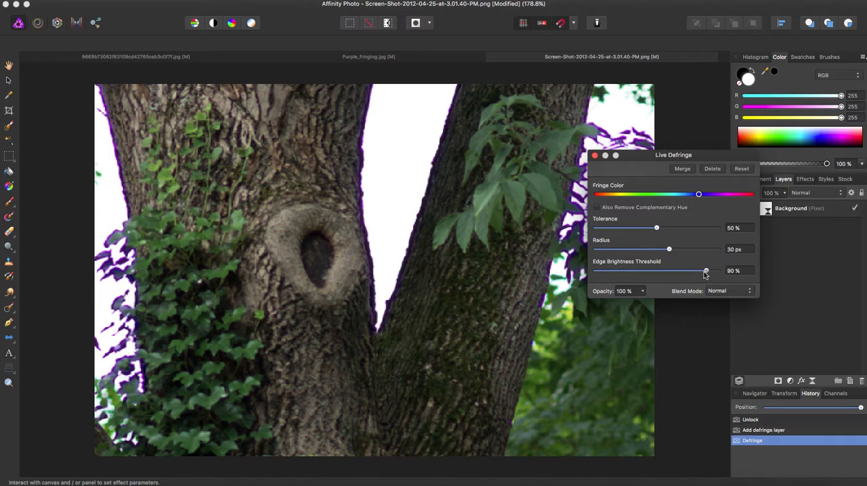
drag(673, 154, 736, 180)
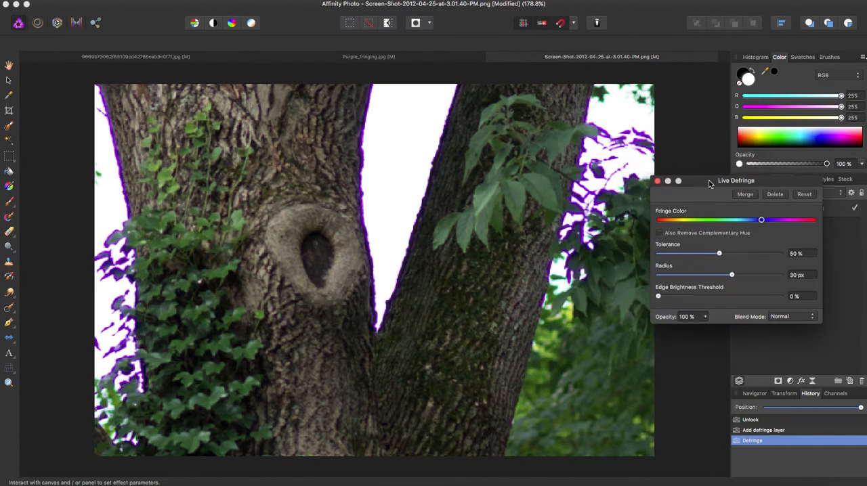
mouse_move(721, 249)
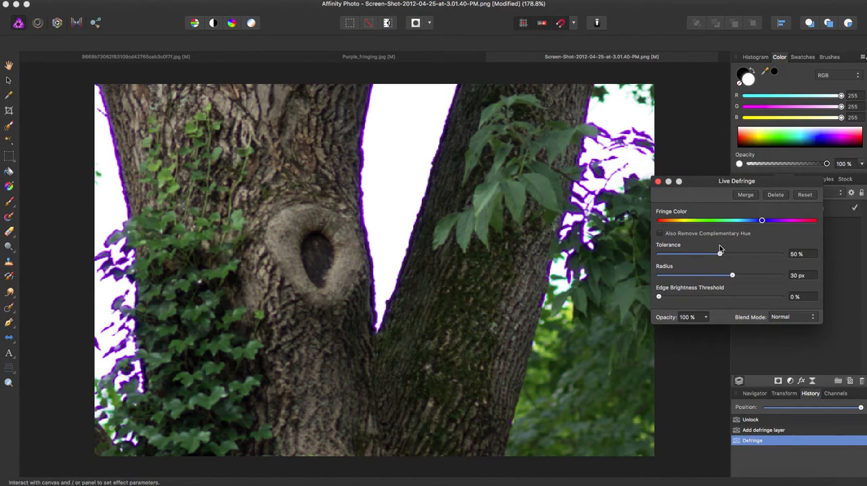
Raise tolerance to 100%, radius to 50 px, and nudge the fringe colour hue.
drag(721, 253, 782, 252)
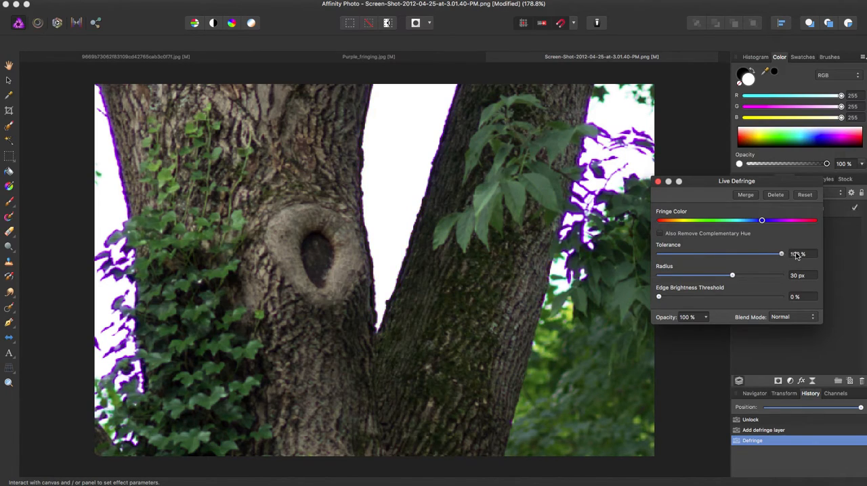
drag(732, 276, 780, 275)
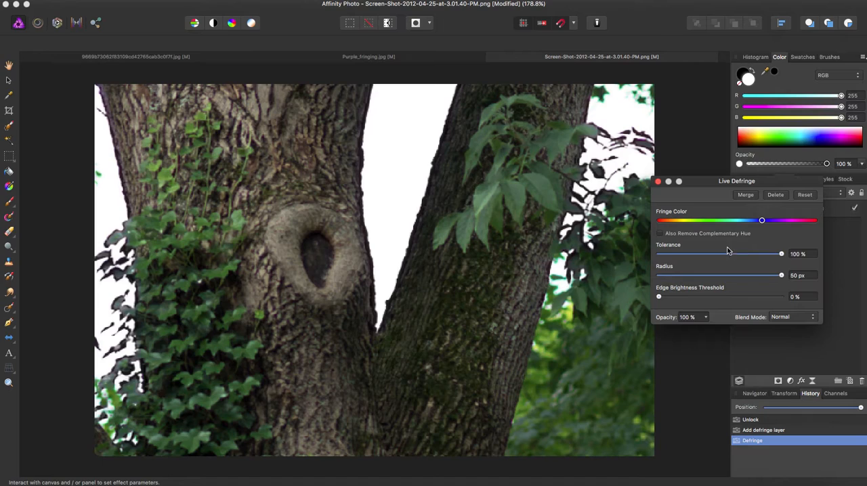
mouse_move(772, 226)
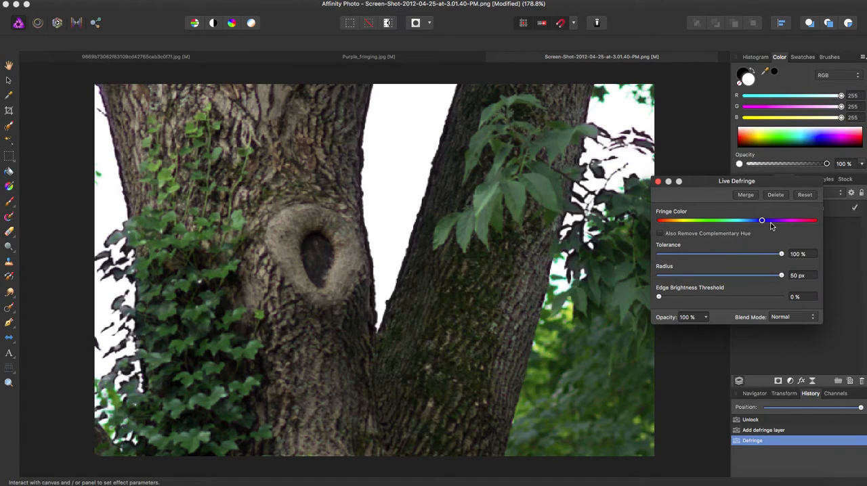
drag(761, 220, 770, 220)
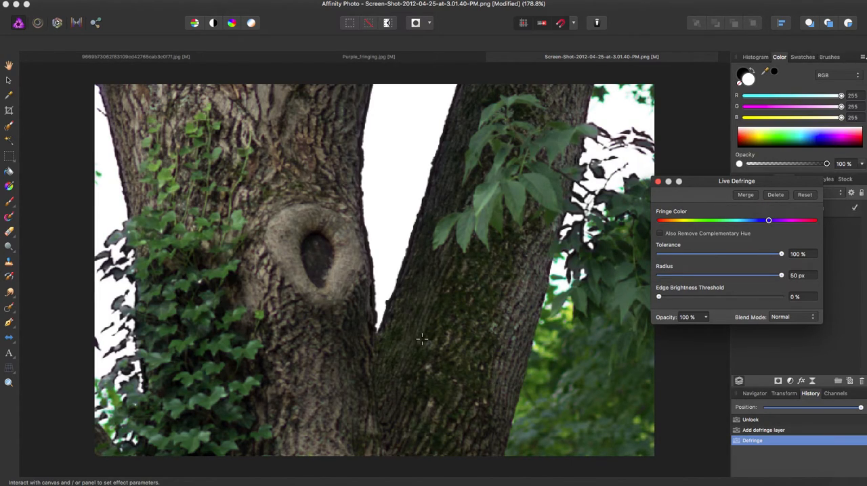
mouse_move(105, 162)
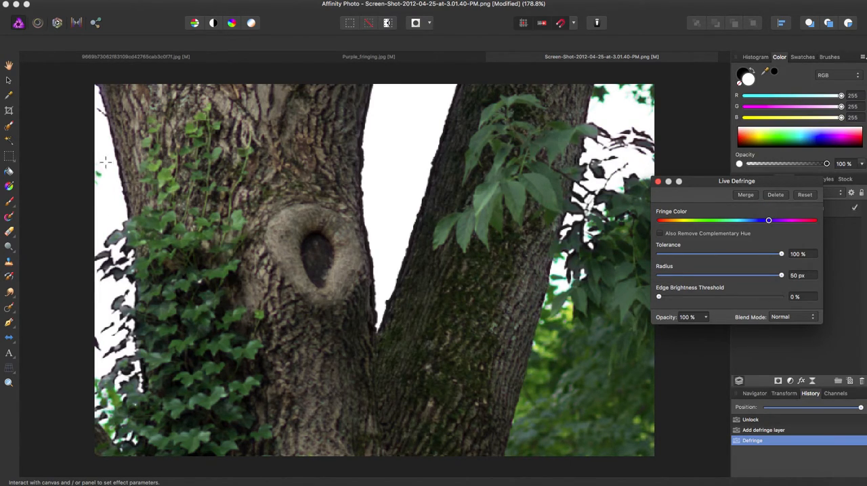
mouse_move(613, 111)
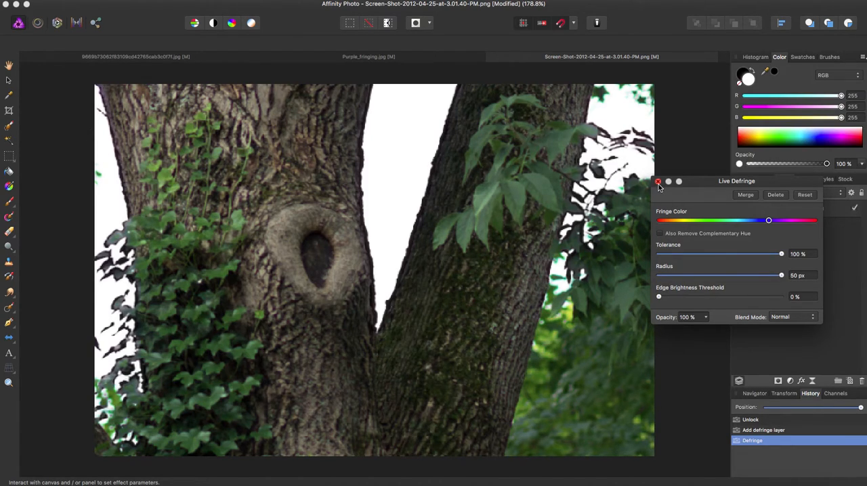
Dismiss the Defringe dialog and toggle the layer's visibility to compare the result.
click(657, 181)
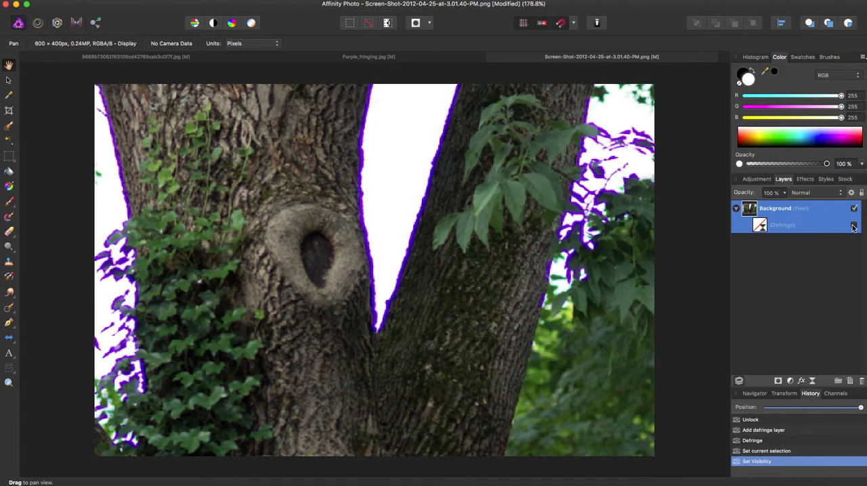
click(854, 225)
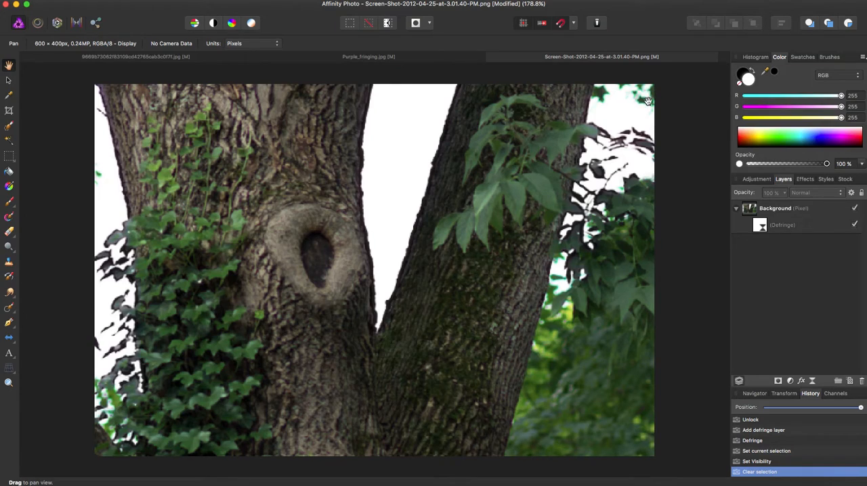
mouse_move(724, 247)
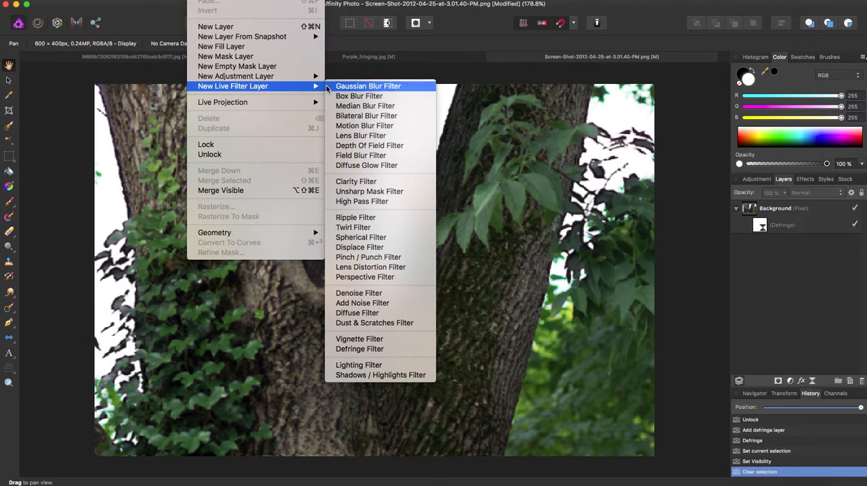
mouse_move(361, 349)
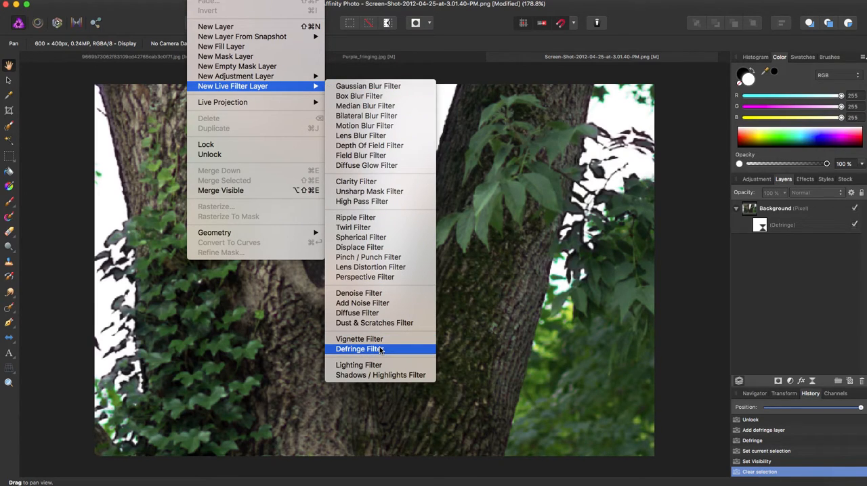